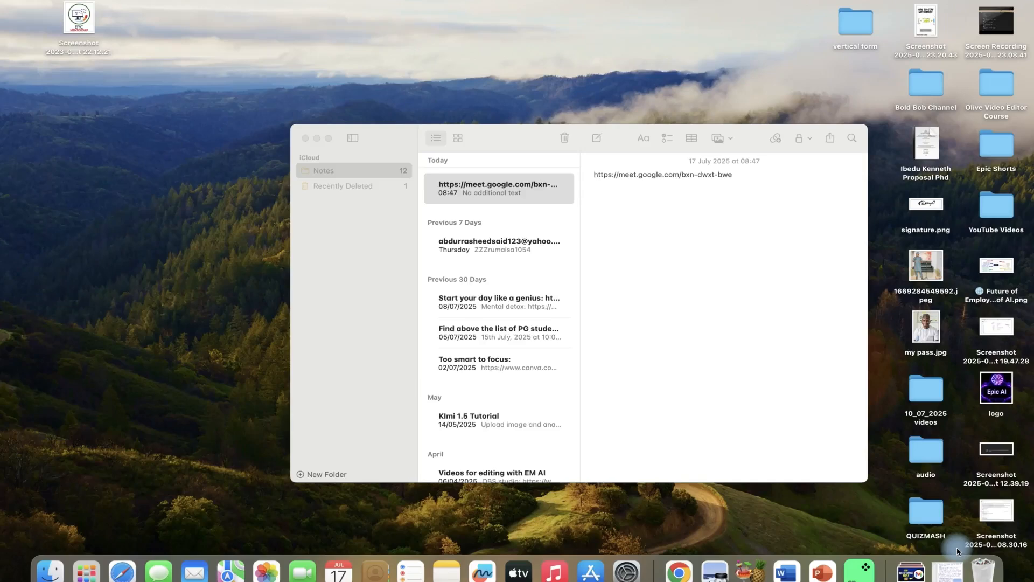
Open the meet.google.com link saved in Notes to join the call in Chrome.
left_click(662, 174)
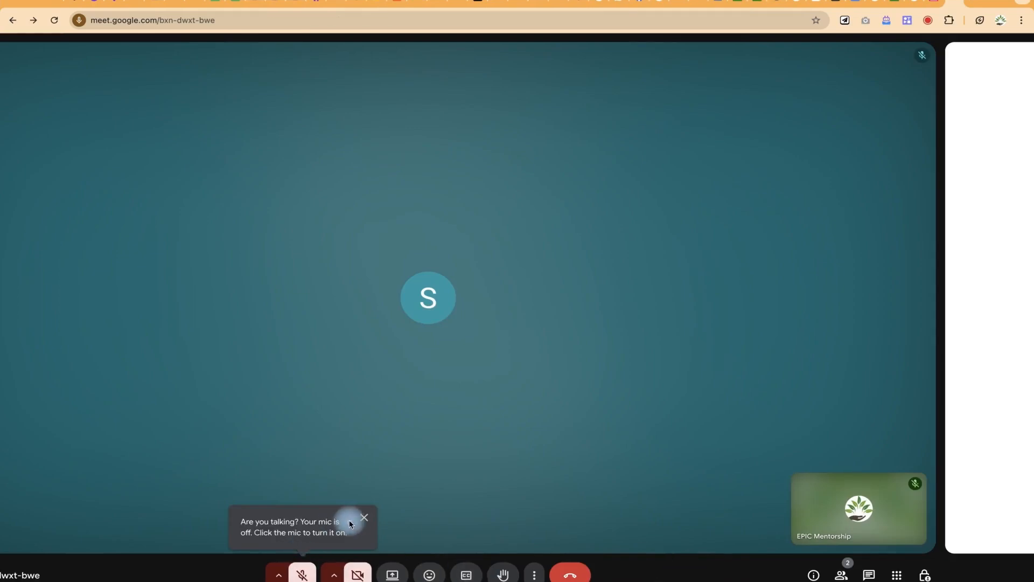
Close the 'Your mic is off' tooltip in the call.
left_click(363, 517)
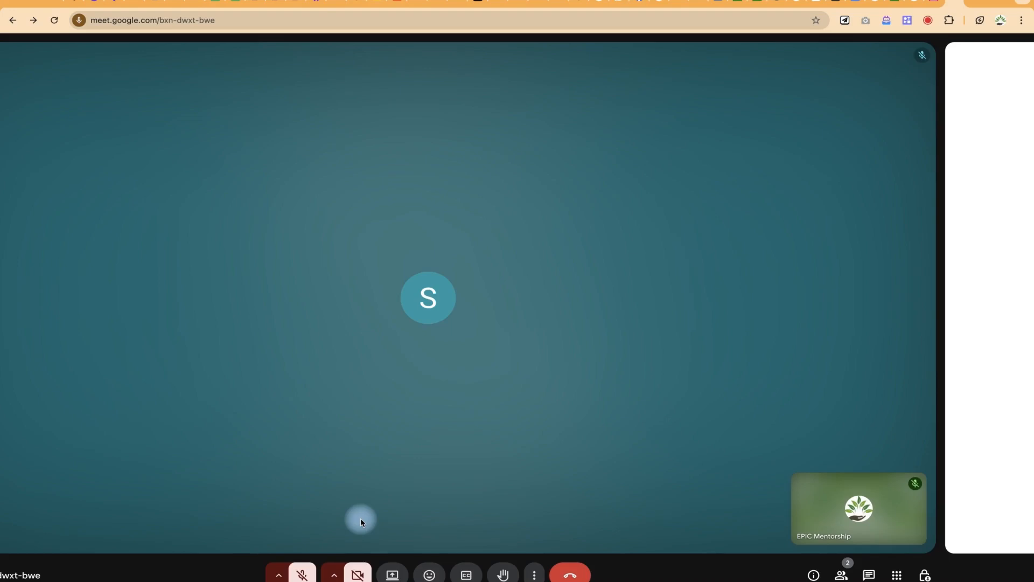
mouse_move(452, 517)
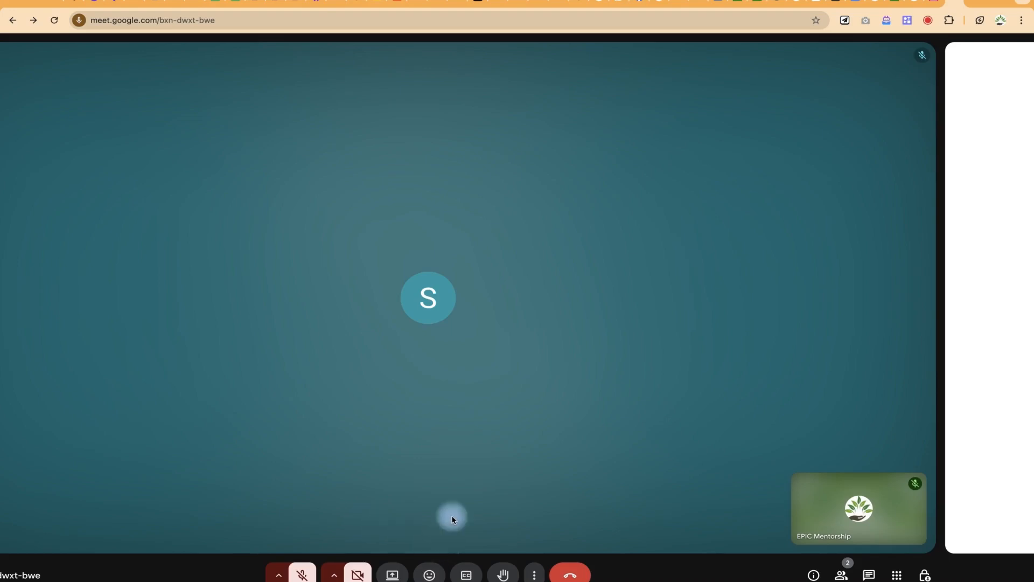
mouse_move(564, 426)
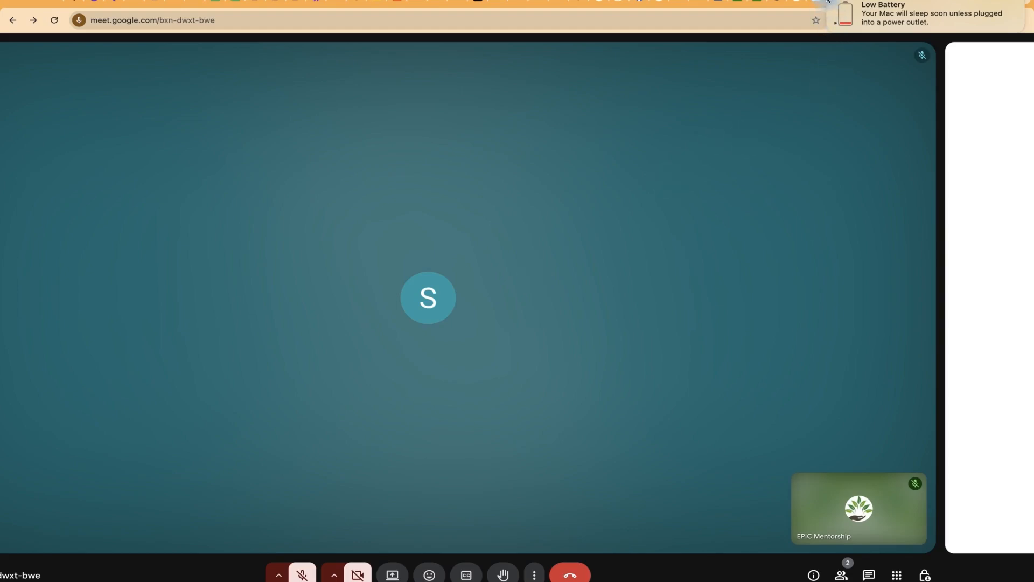
left_click(463, 400)
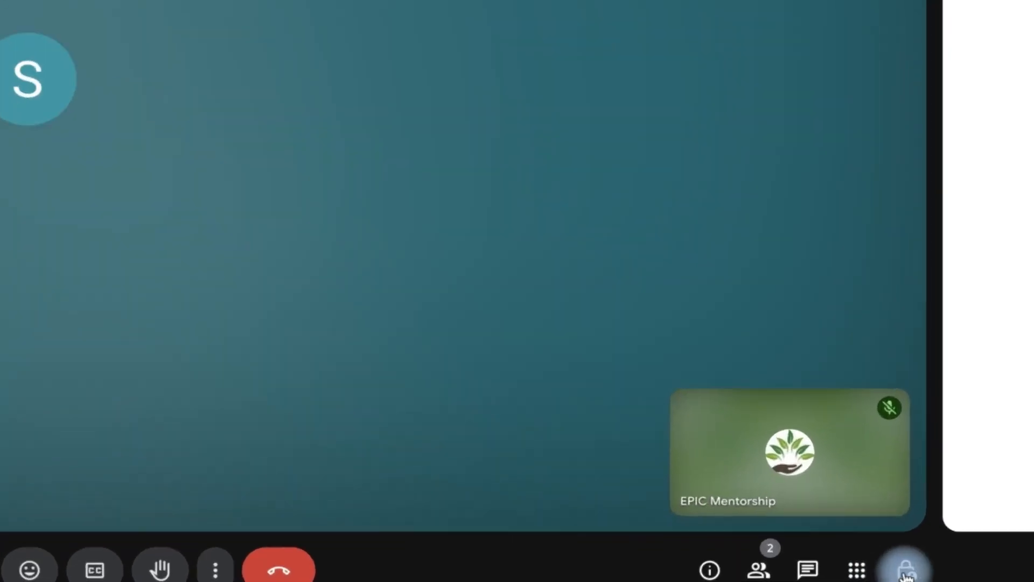
mouse_move(905, 567)
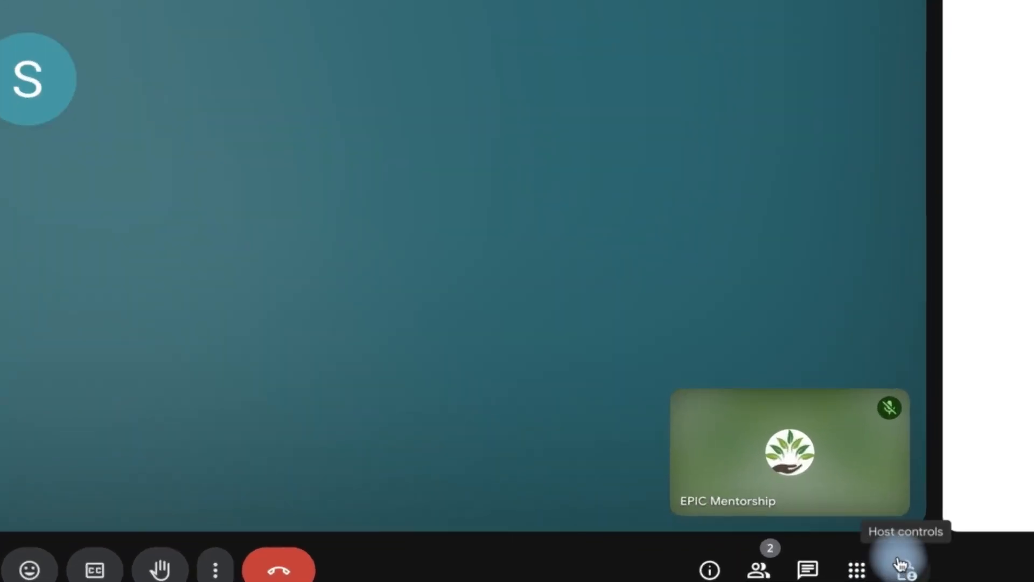
Set Meeting access type to Open in Host controls.
left_click(902, 570)
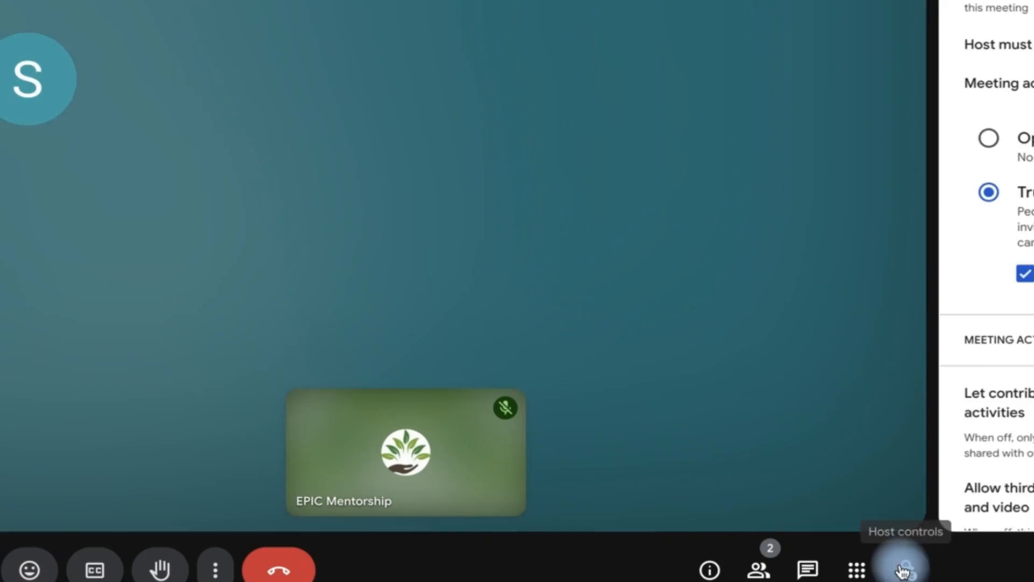
scroll("down", 3)
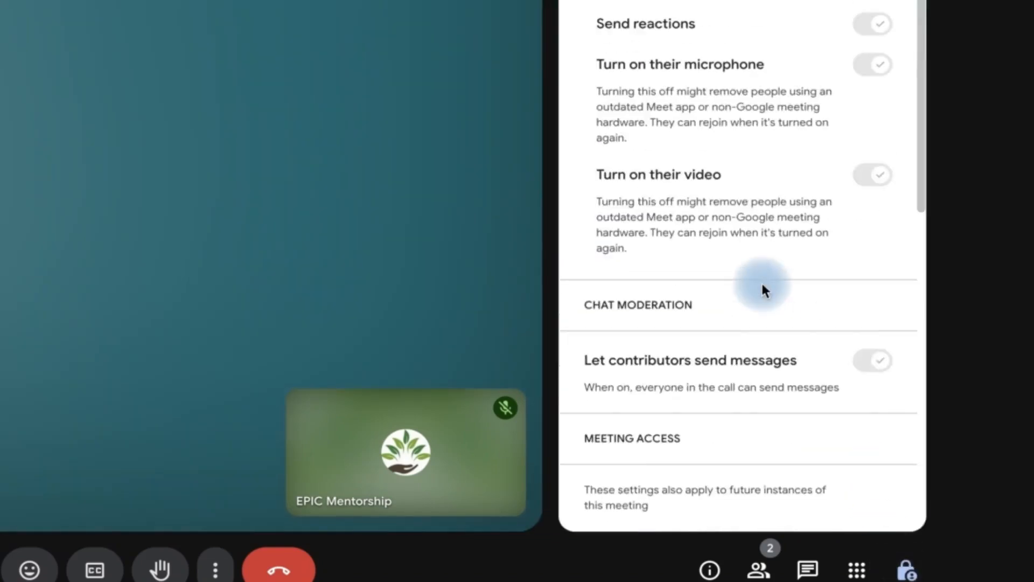
scroll("down", 3)
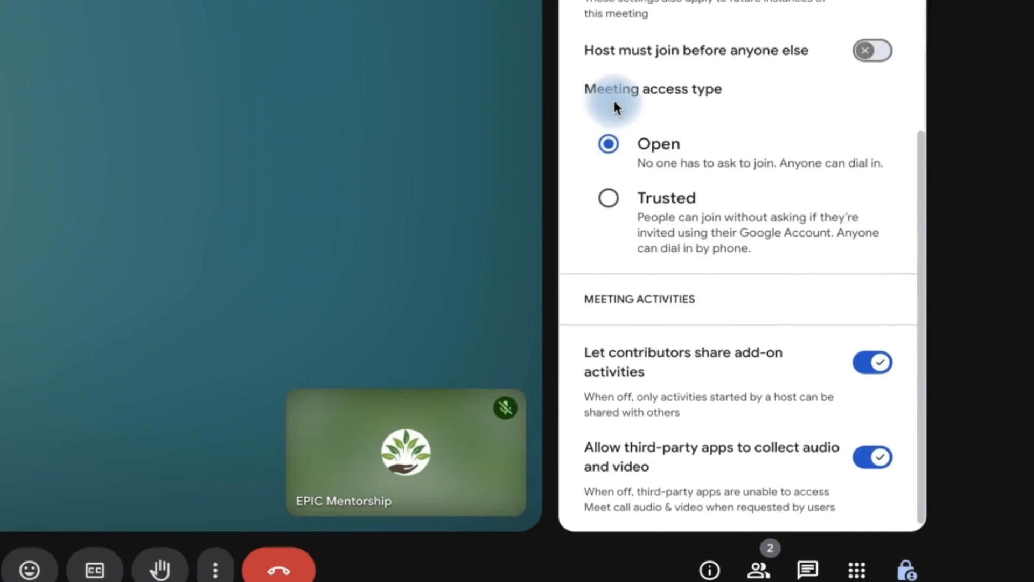
mouse_move(708, 164)
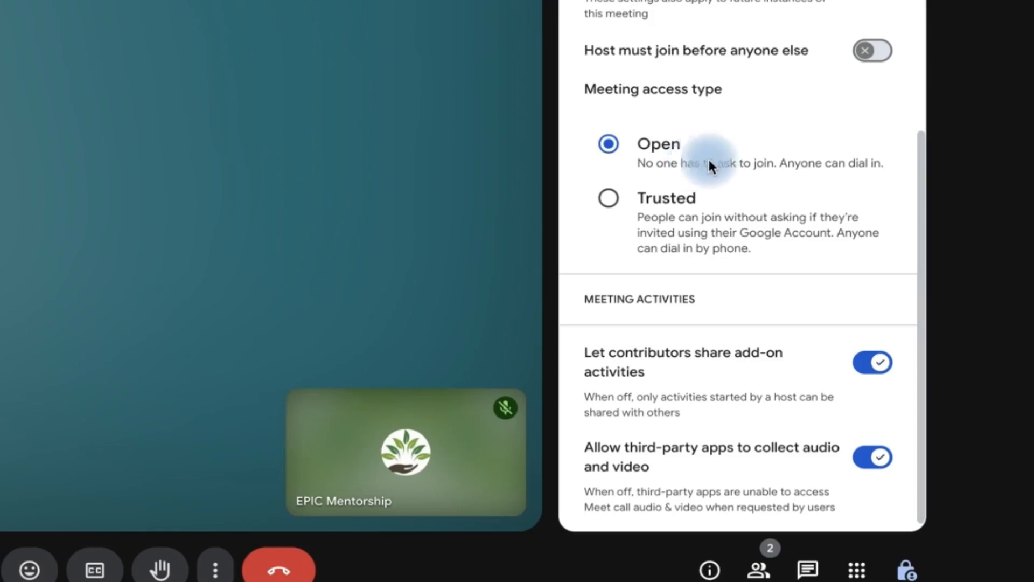
mouse_move(757, 163)
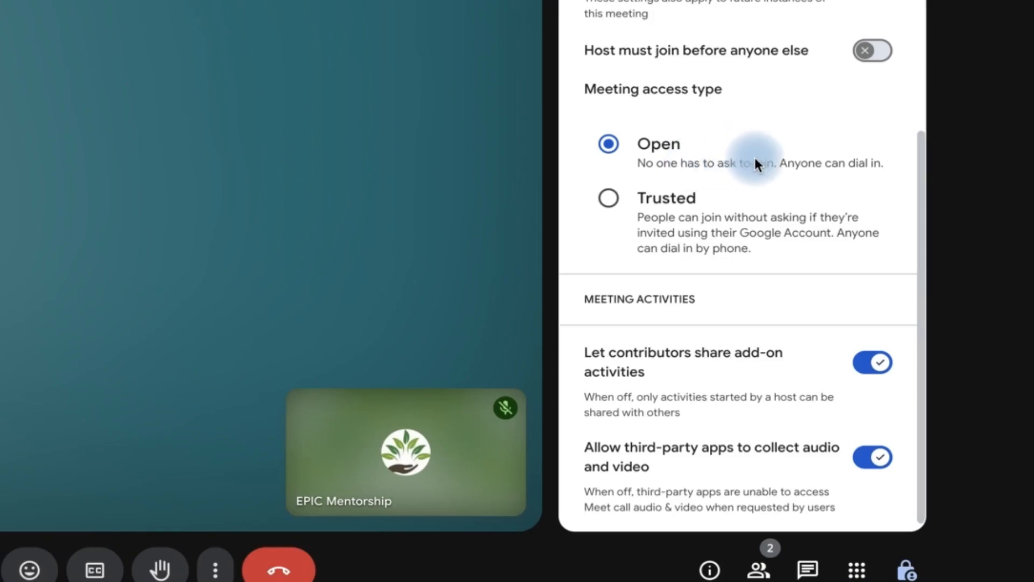
mouse_move(846, 164)
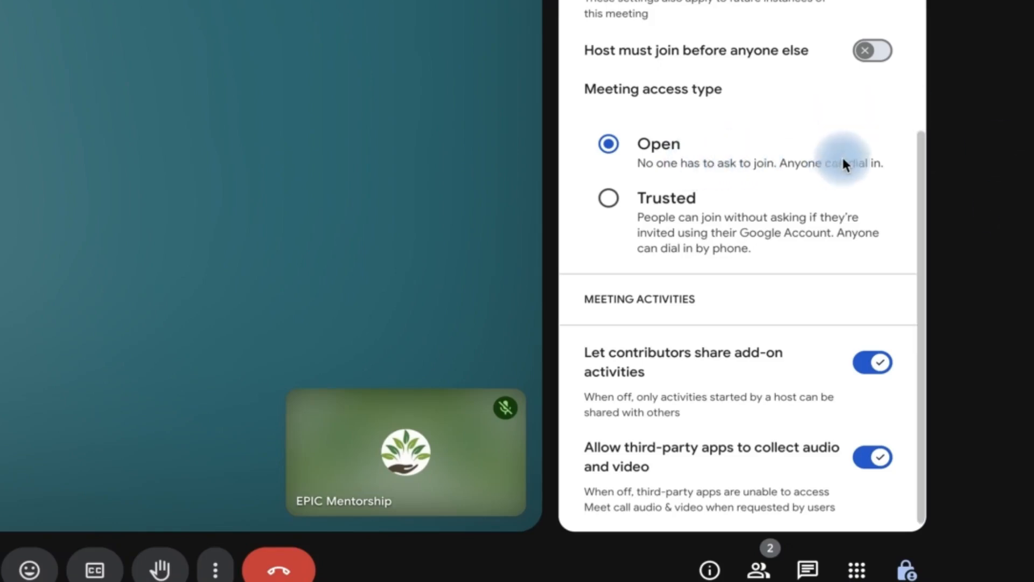
Copy the joining info from Meeting details and close the panel.
left_click(709, 570)
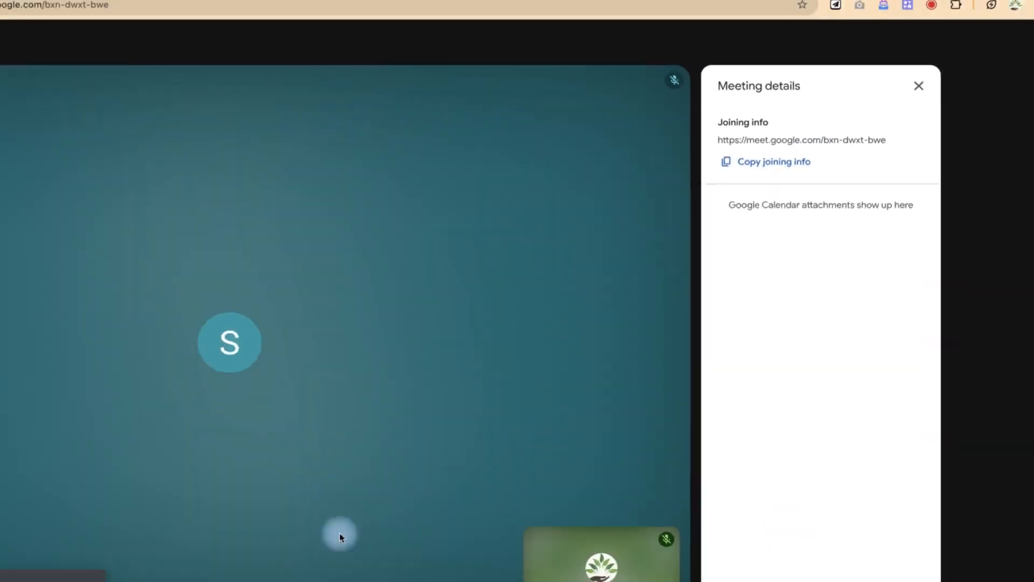
left_click(773, 162)
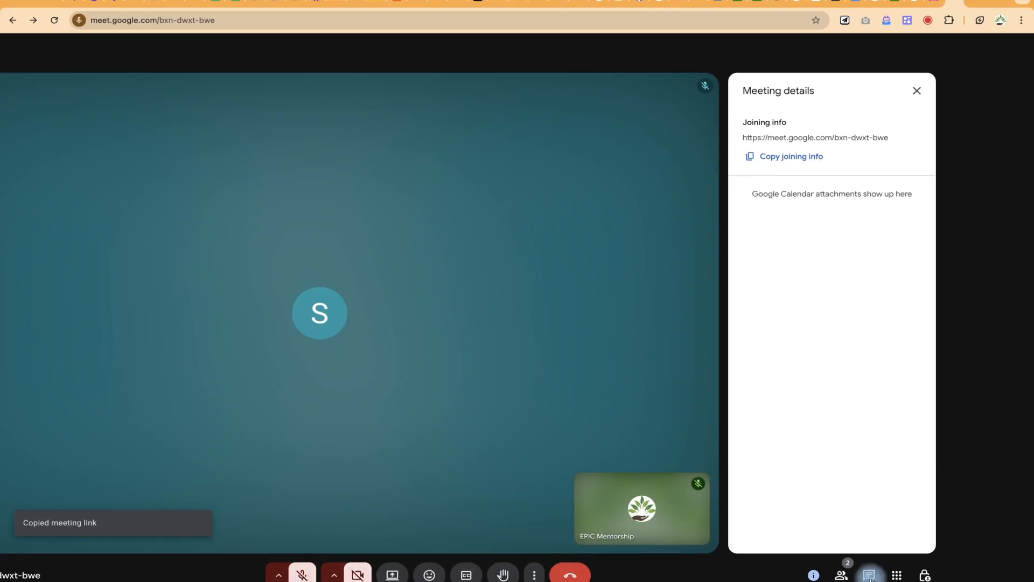
mouse_move(298, 142)
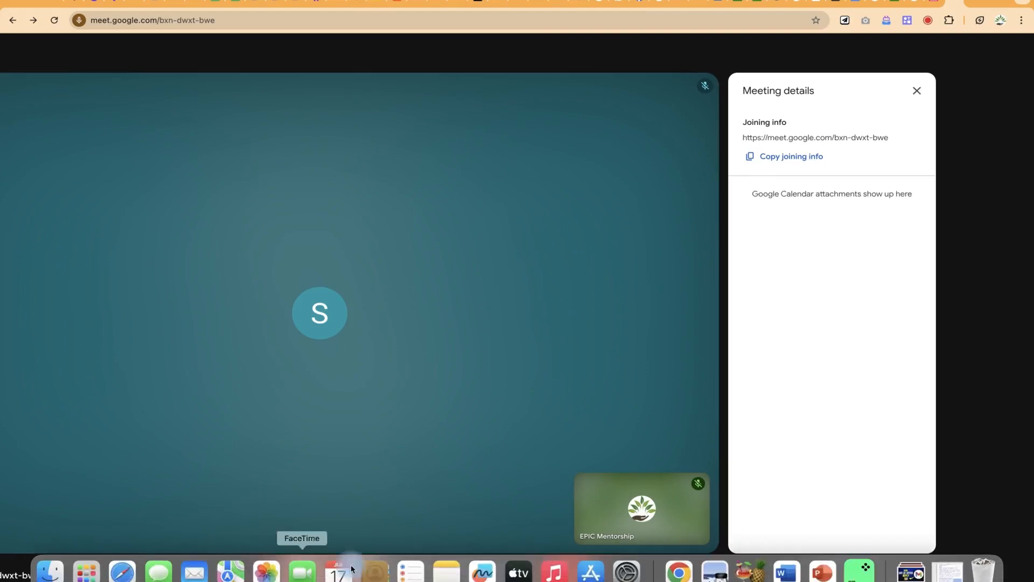
mouse_move(230, 571)
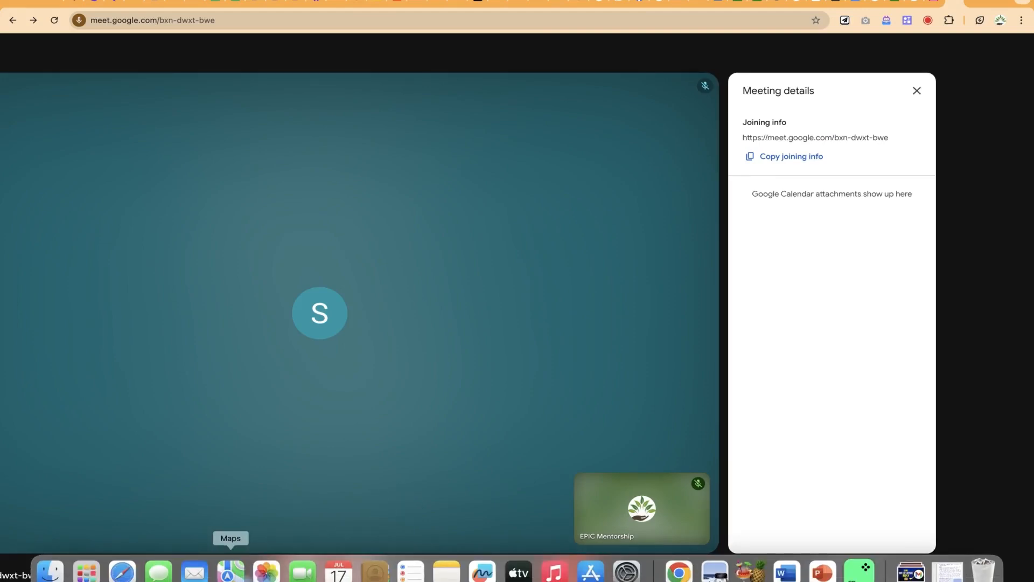
mouse_move(445, 571)
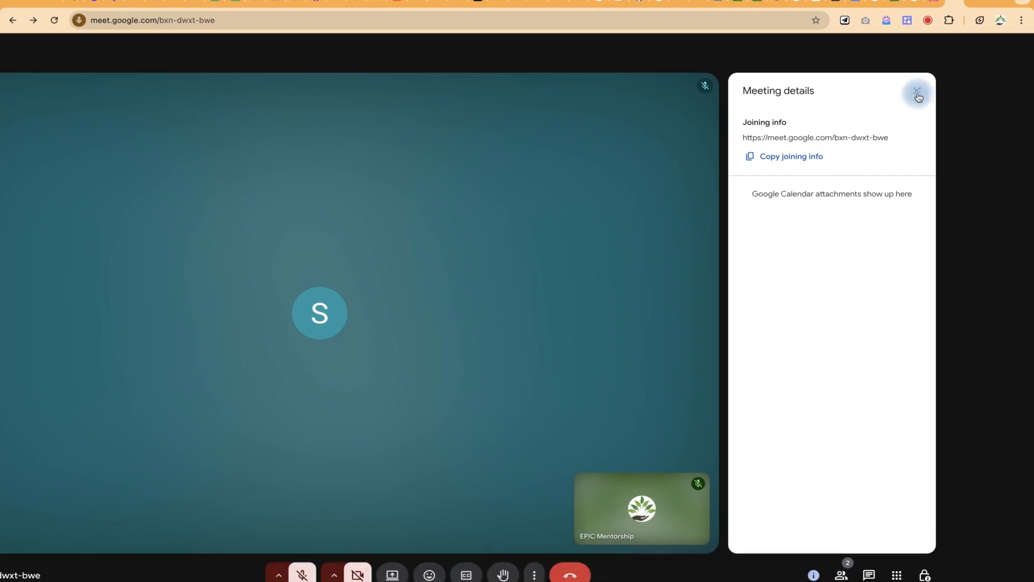
left_click(916, 91)
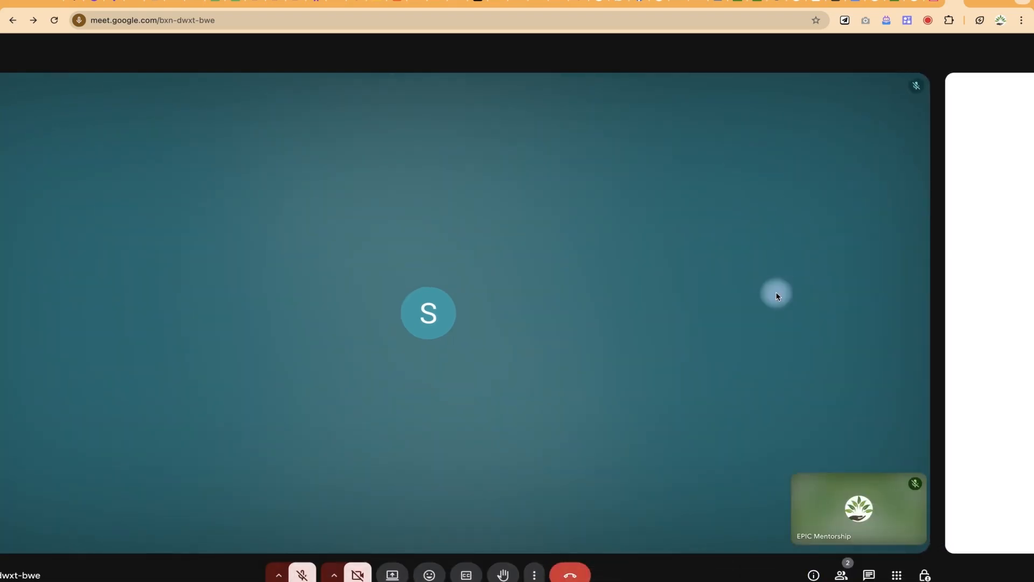